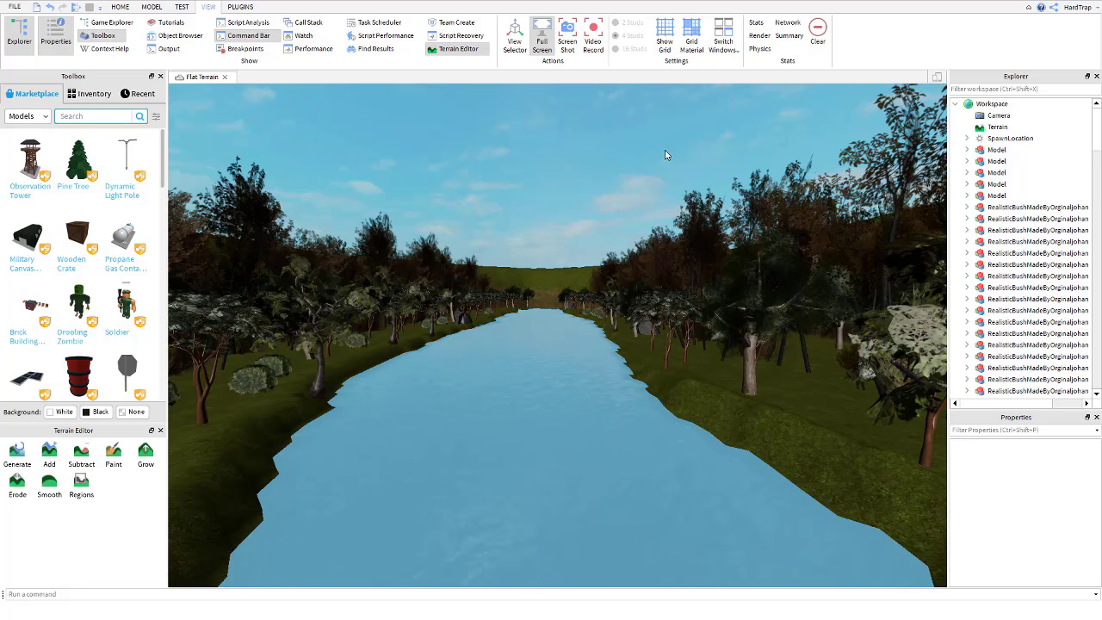
mouse_move(859, 223)
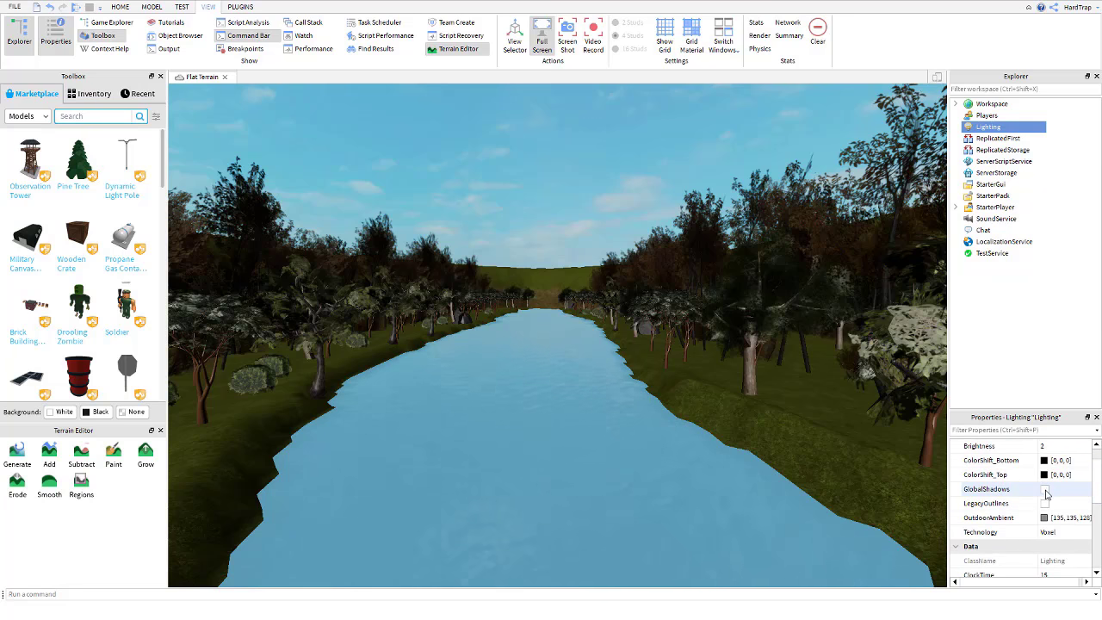
Enable GlobalShadows on Lighting.
left_click(1041, 489)
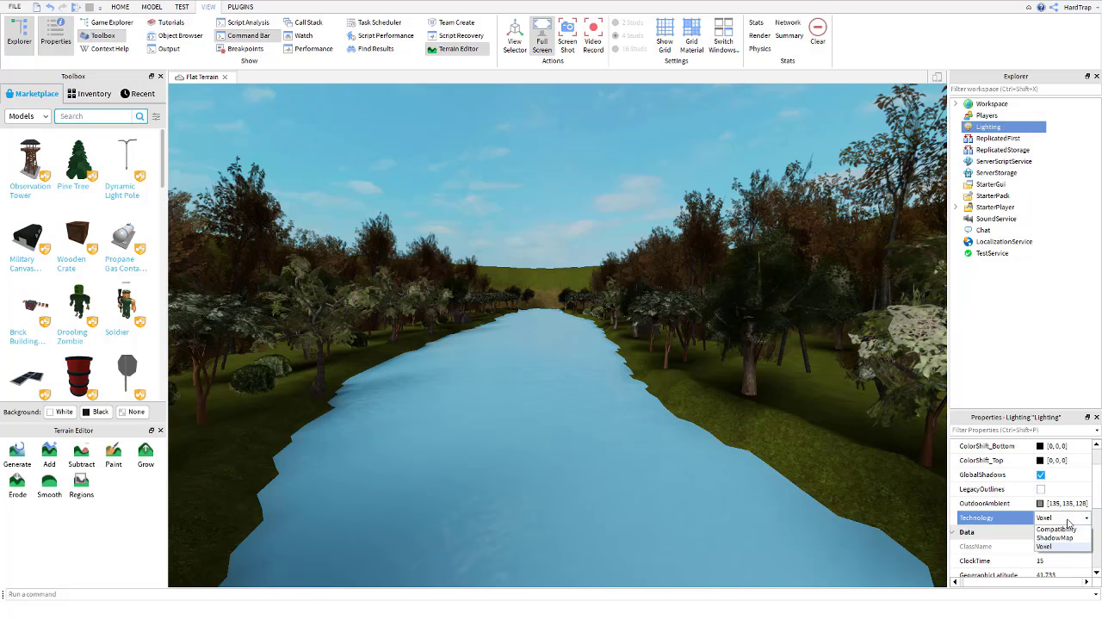
Set the Lighting Technology to ShadowMap so trees cast sharp shadows.
left_click(1055, 537)
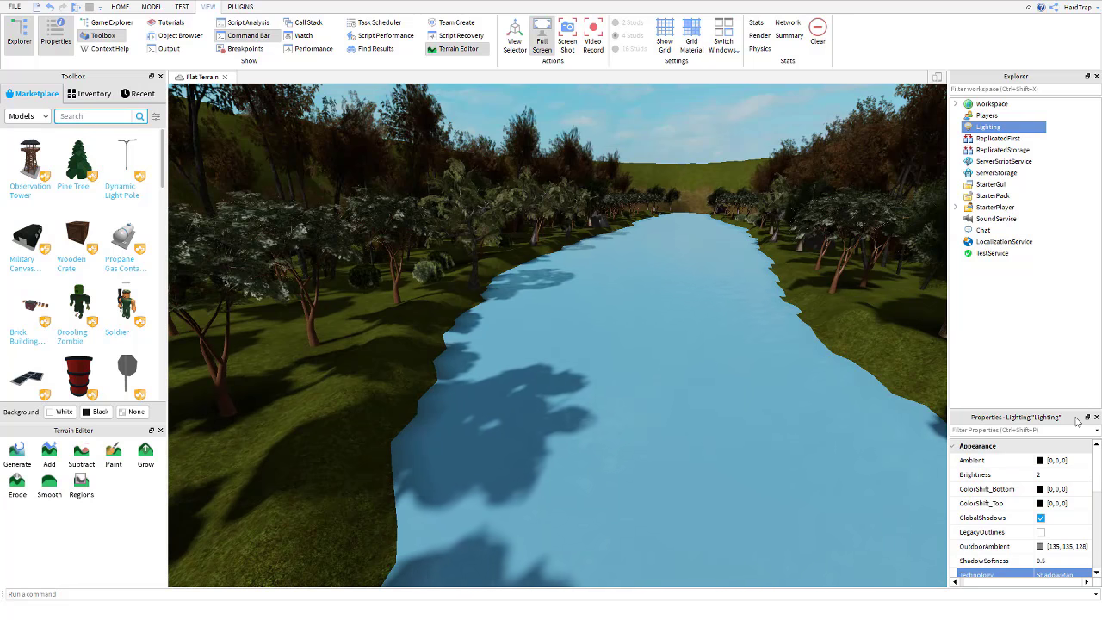
left_click(1055, 475)
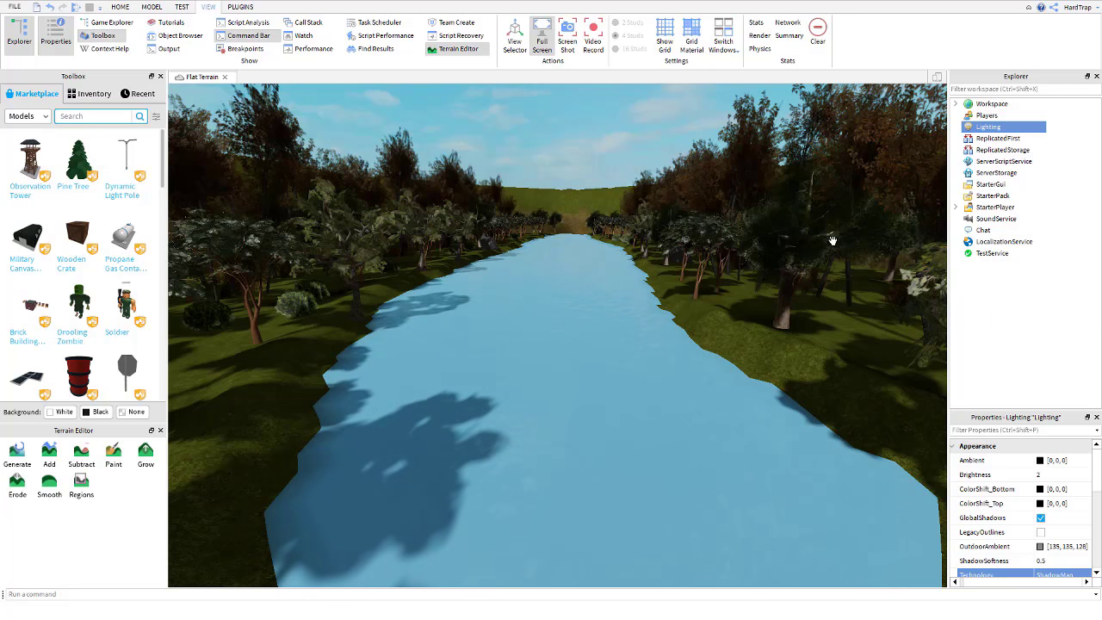
mouse_move(959, 129)
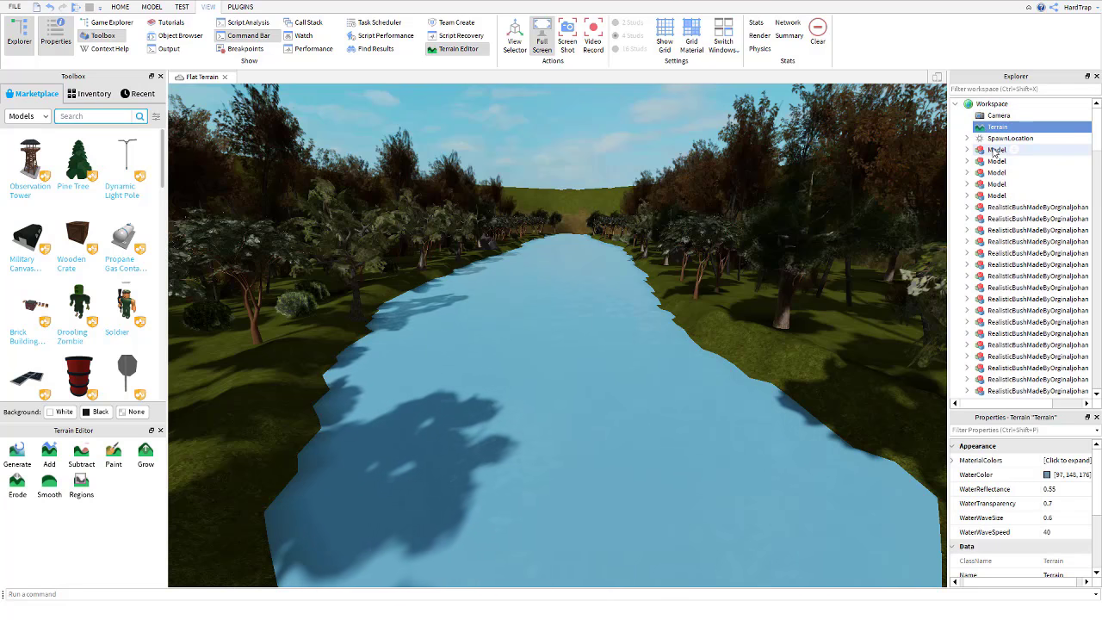
Set Terrain WaterColor to a muted grey-blue (108, 136, 153).
left_click(1047, 474)
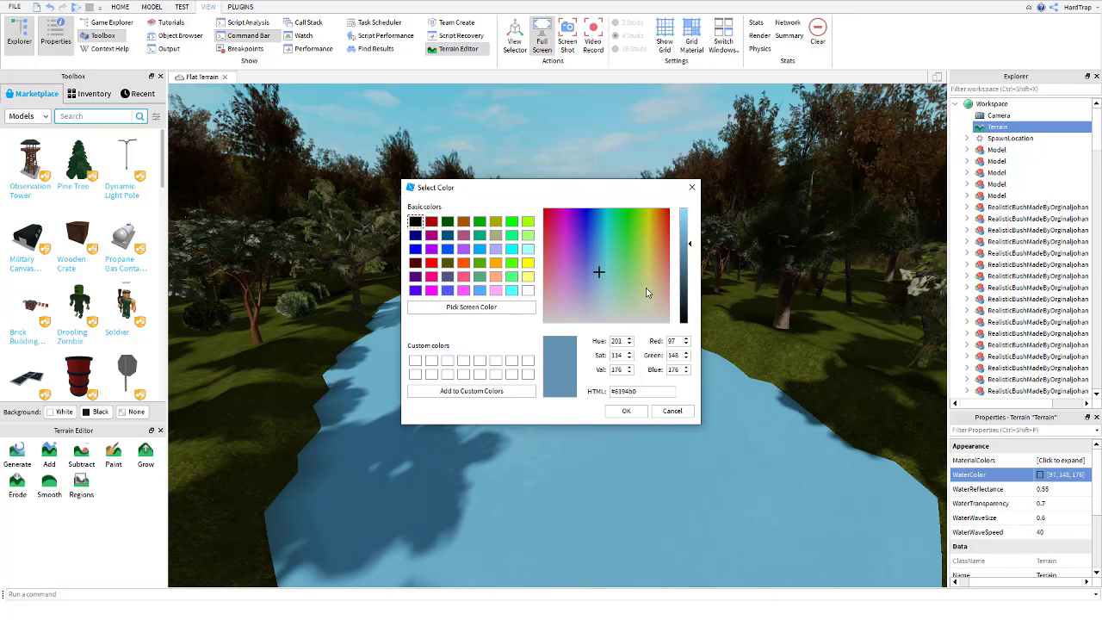
left_click(599, 290)
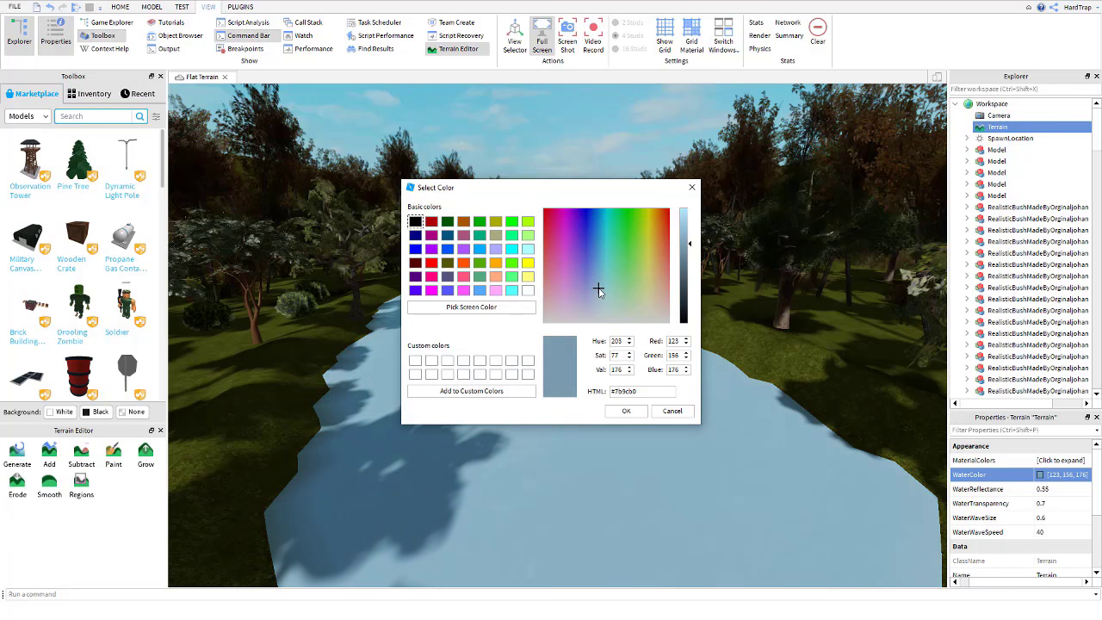
left_click_drag(684, 244, 684, 259)
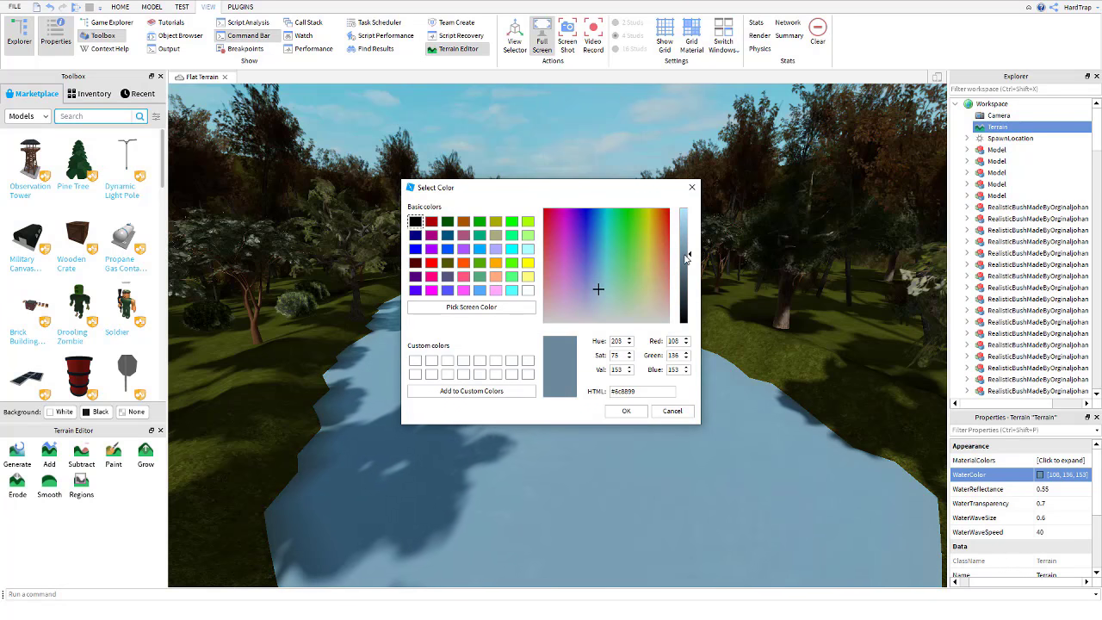
mouse_move(626, 405)
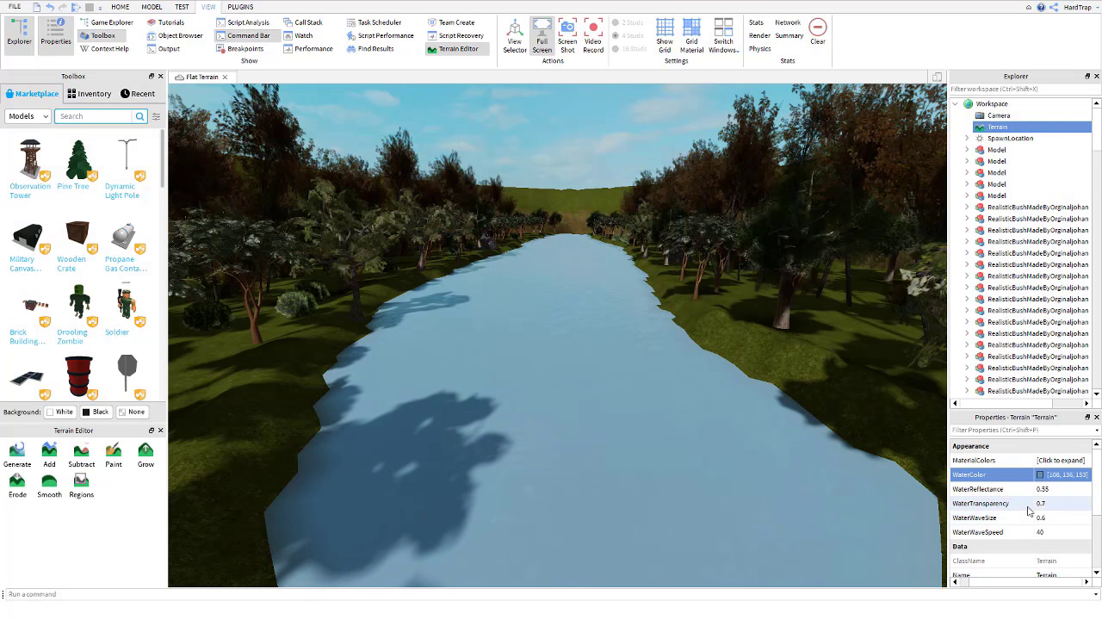
Set water reflectance 0.85, transparency 0.9, wave size 0.1, and adjust wave speed.
left_click(1020, 489)
type("0.9")
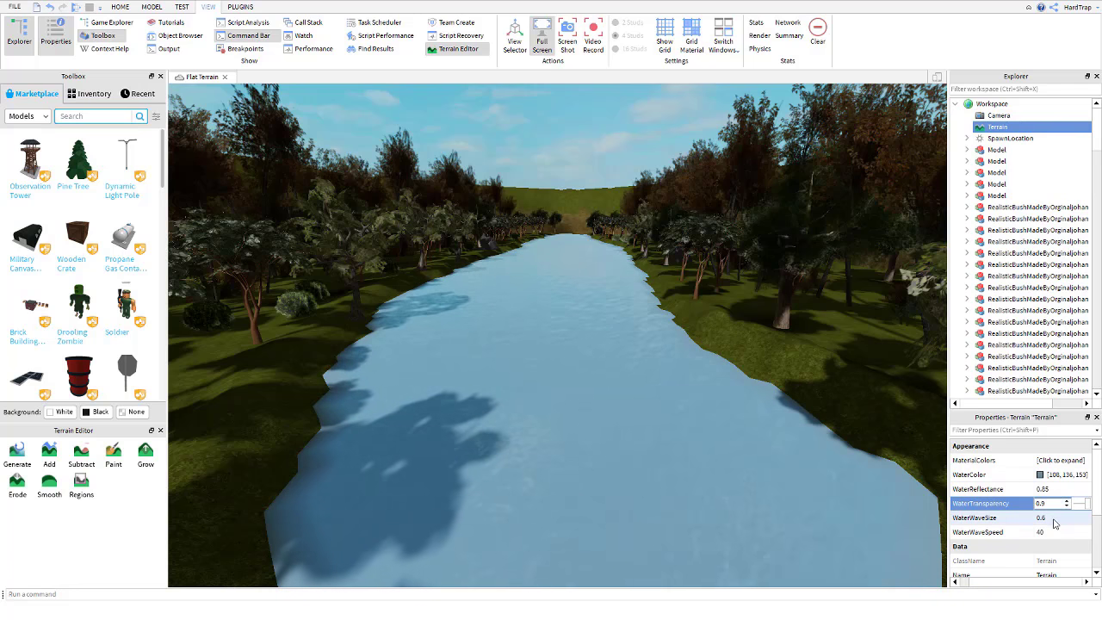
left_click(1059, 518)
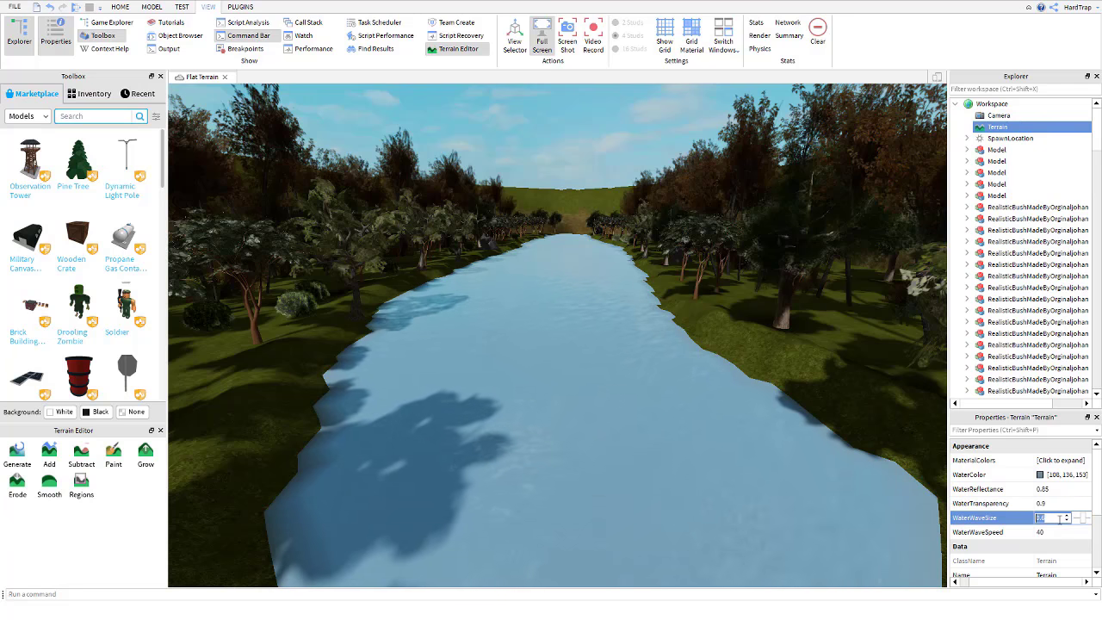
left_click(1081, 521)
type("0.1")
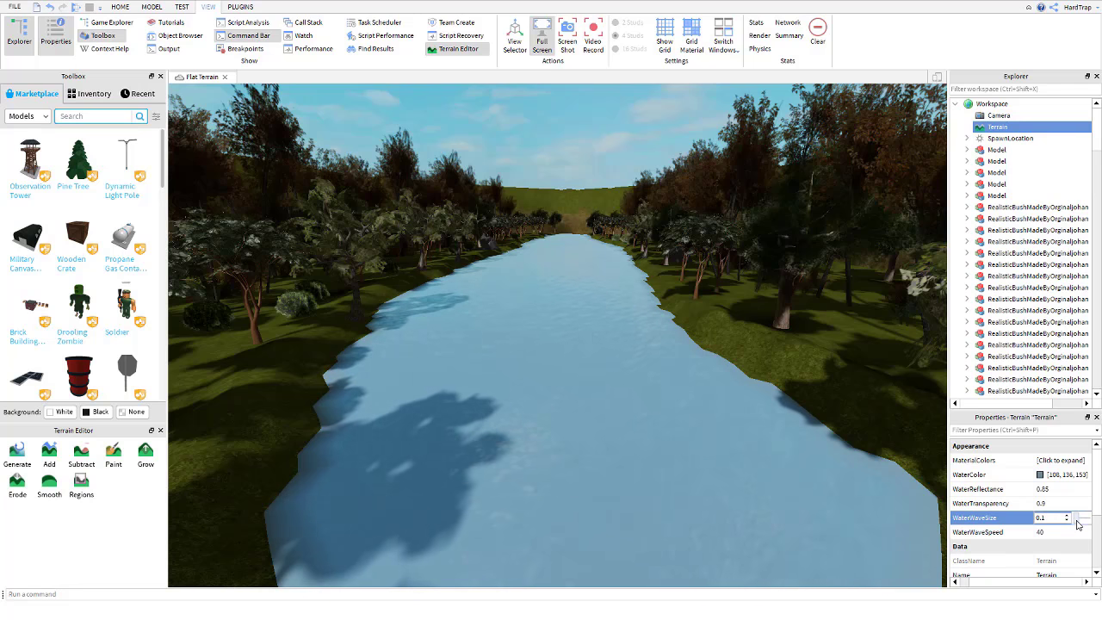
left_click(999, 531)
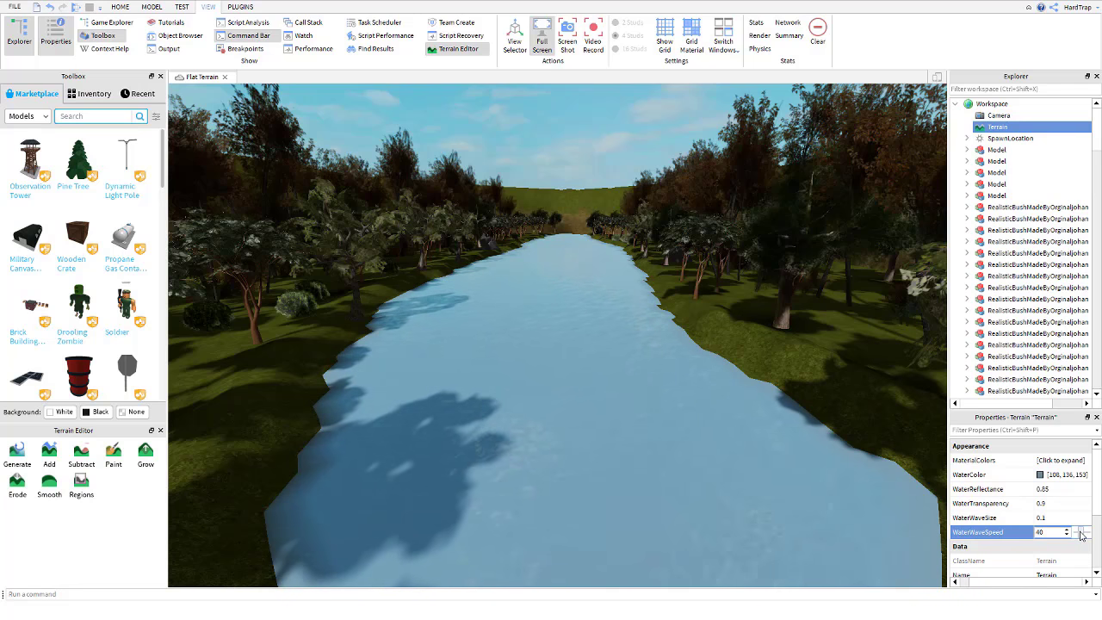
left_click(1078, 535)
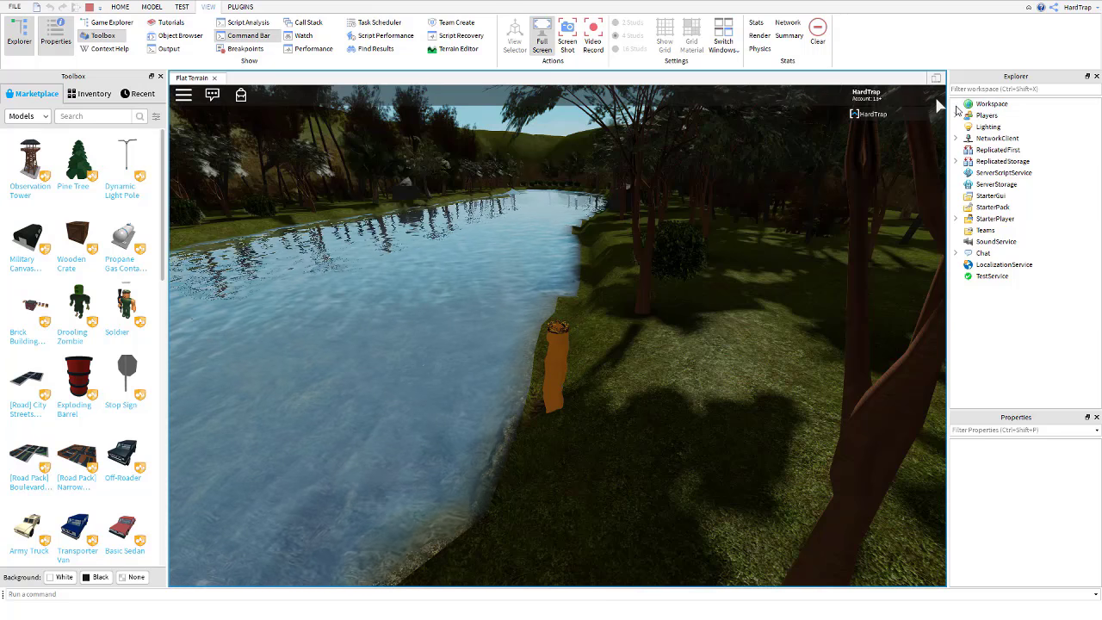
Expand Workspace in Explorer during the playtest to reach Terrain.
left_click(1067, 474)
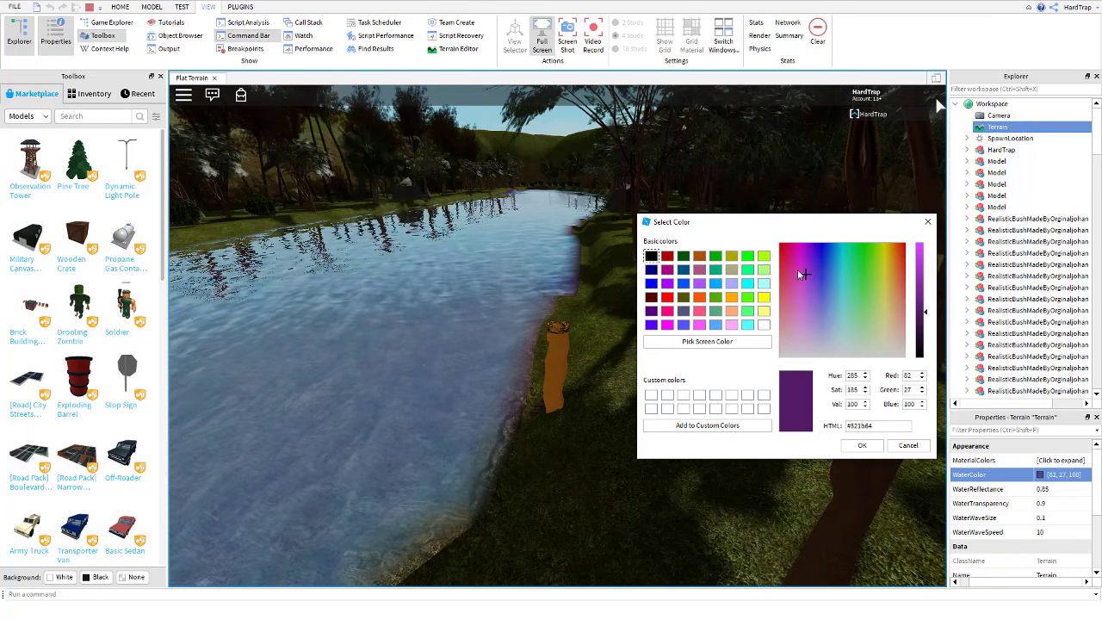
Change the water colour to sandy beige (188, 162, 136) and confirm.
left_click(845, 330)
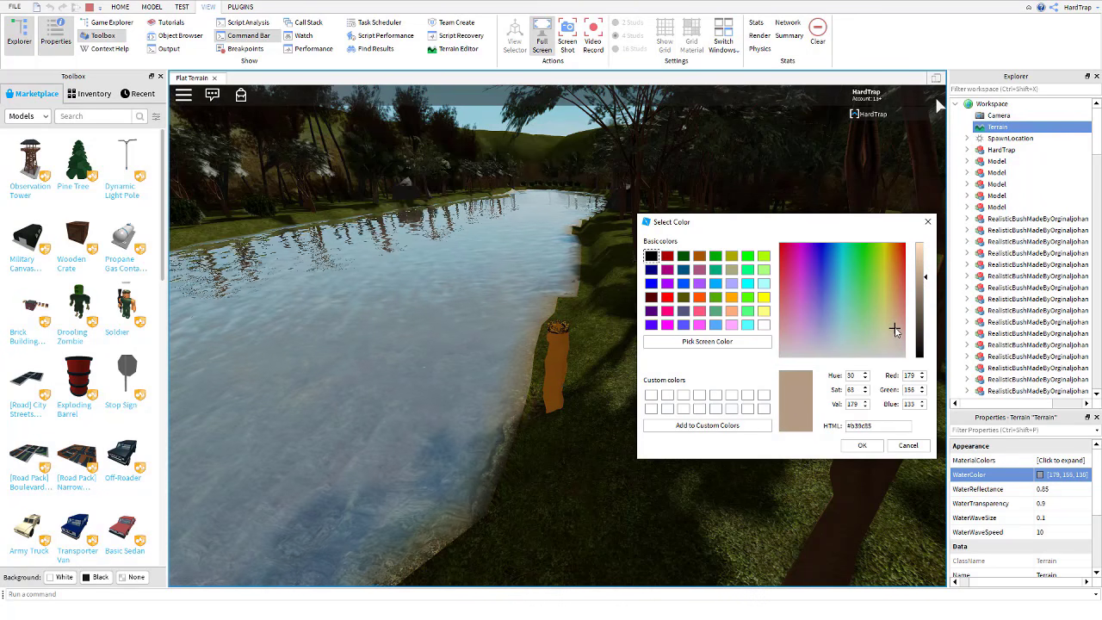
left_click_drag(925, 329, 924, 308)
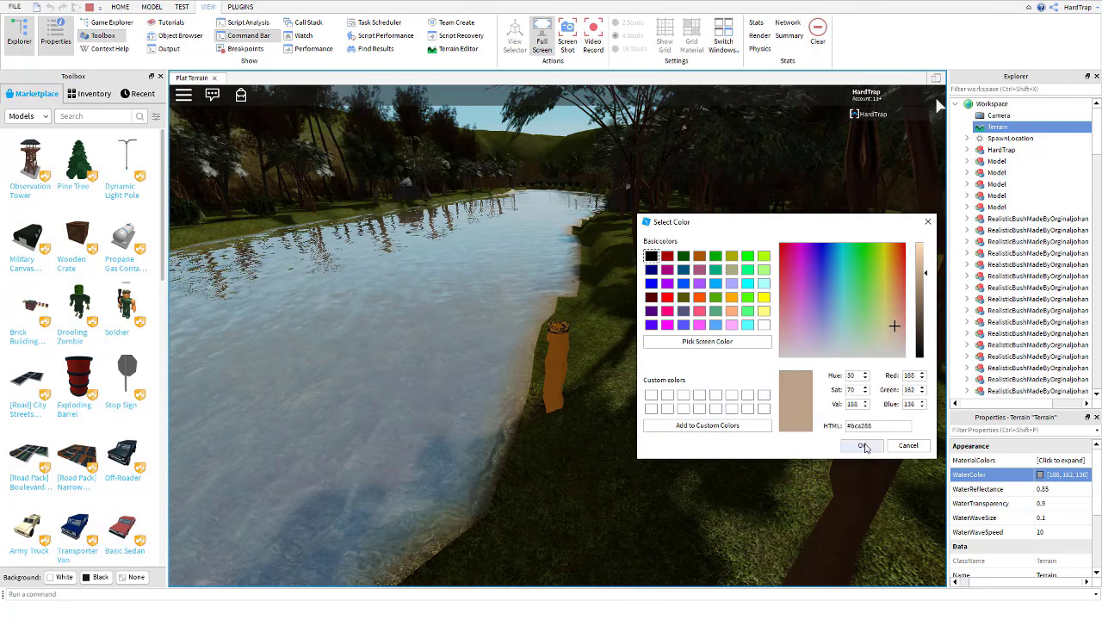
left_click(862, 446)
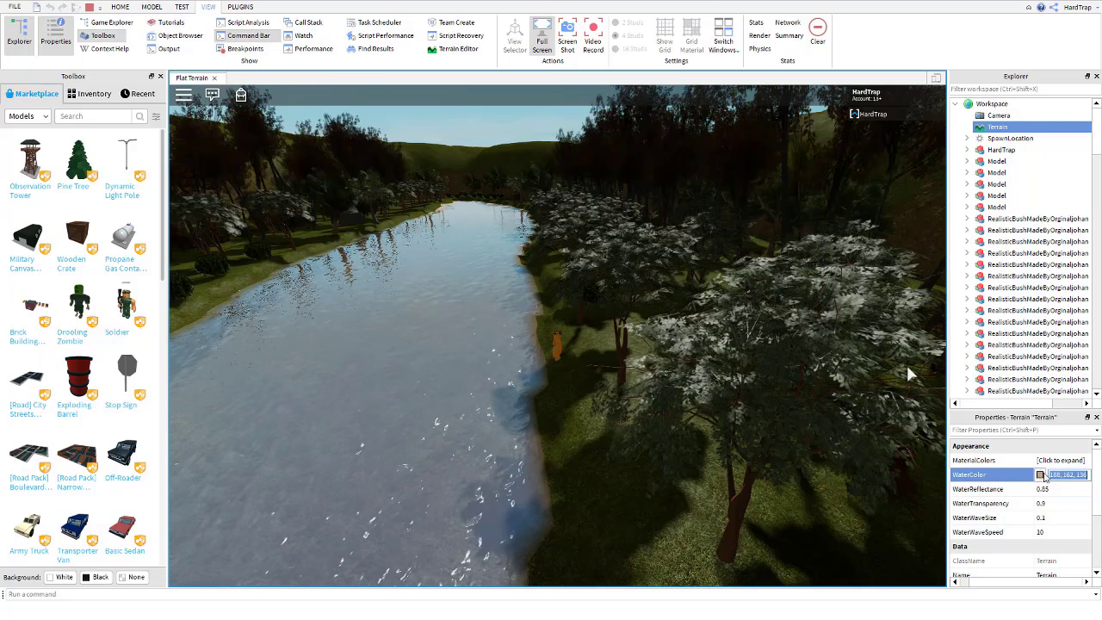
Reopen the Terrain WaterColor picker while playtesting.
left_click(1040, 474)
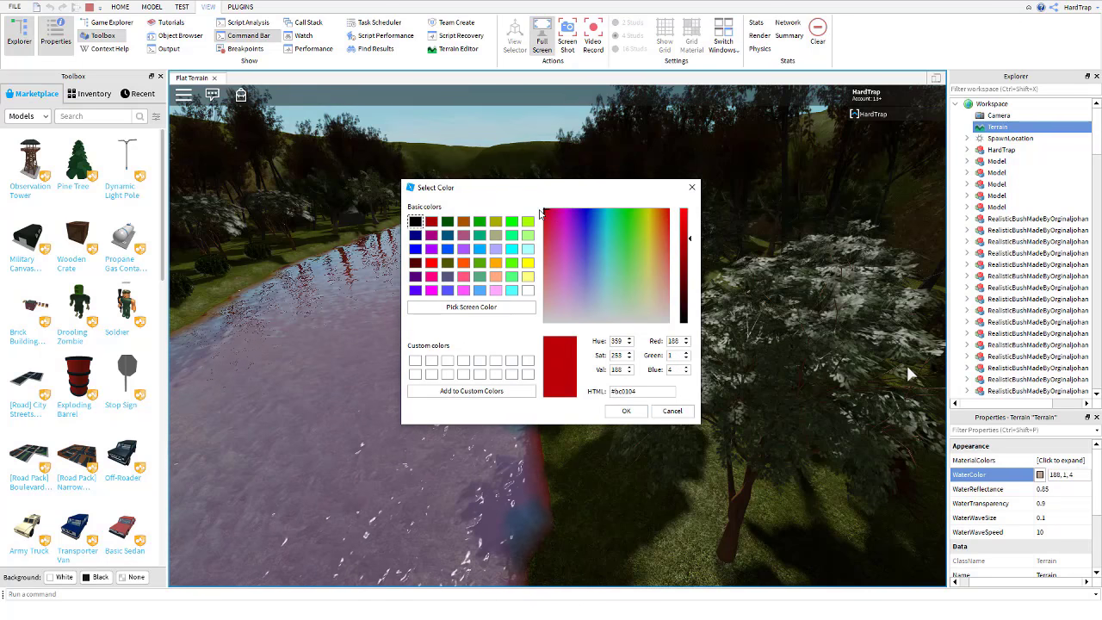
Try teal and green, then set water to pale greyish-green (183, 188, 147).
left_click(604, 267)
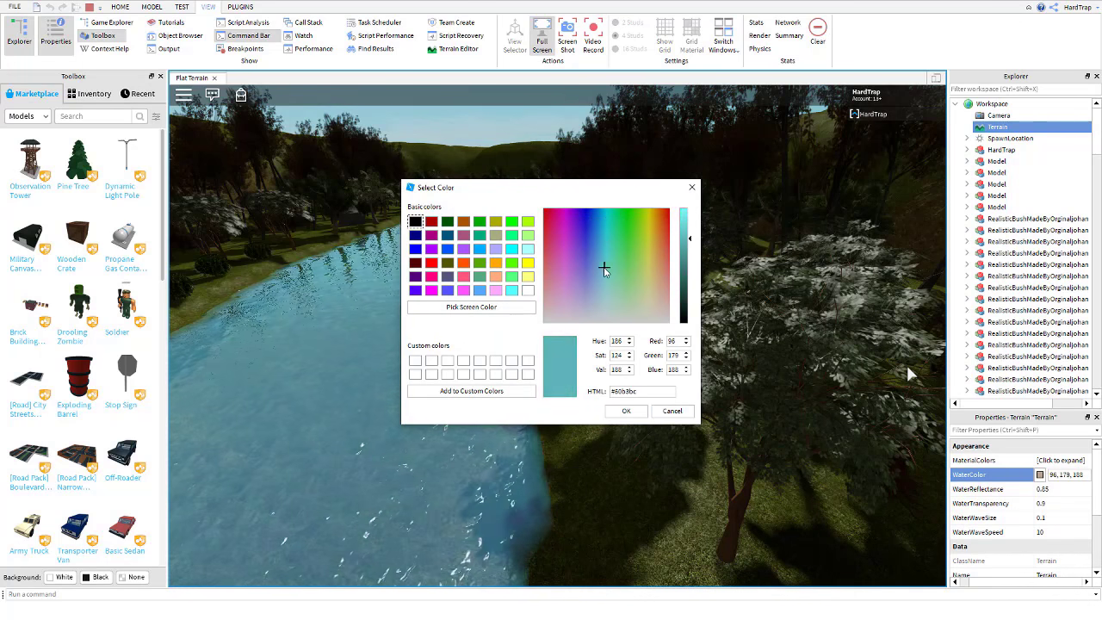
left_click(627, 215)
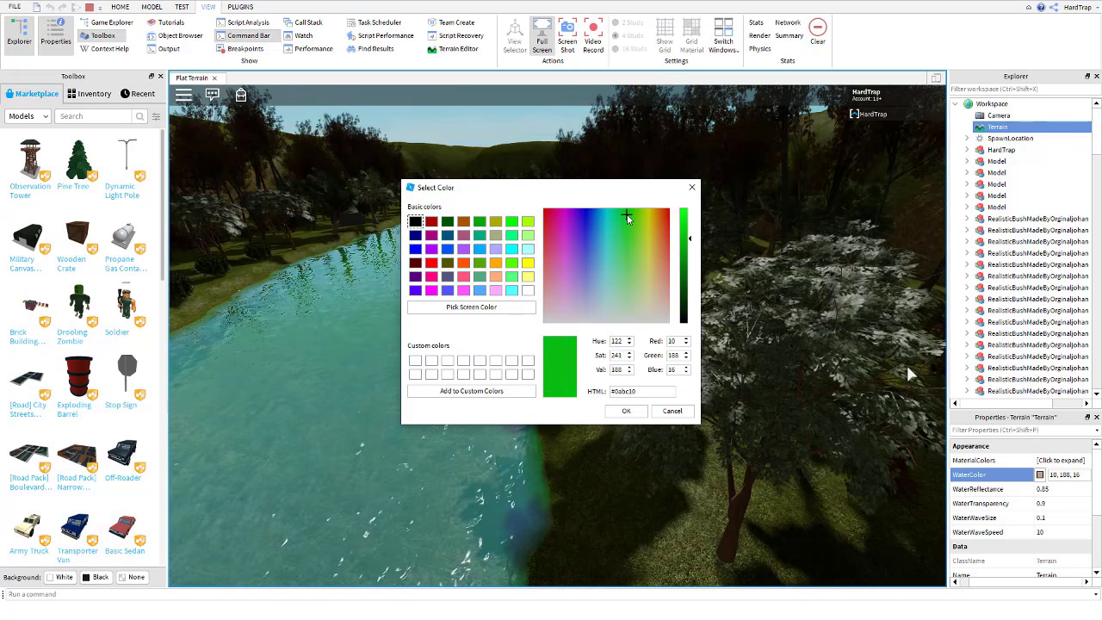
left_click(646, 303)
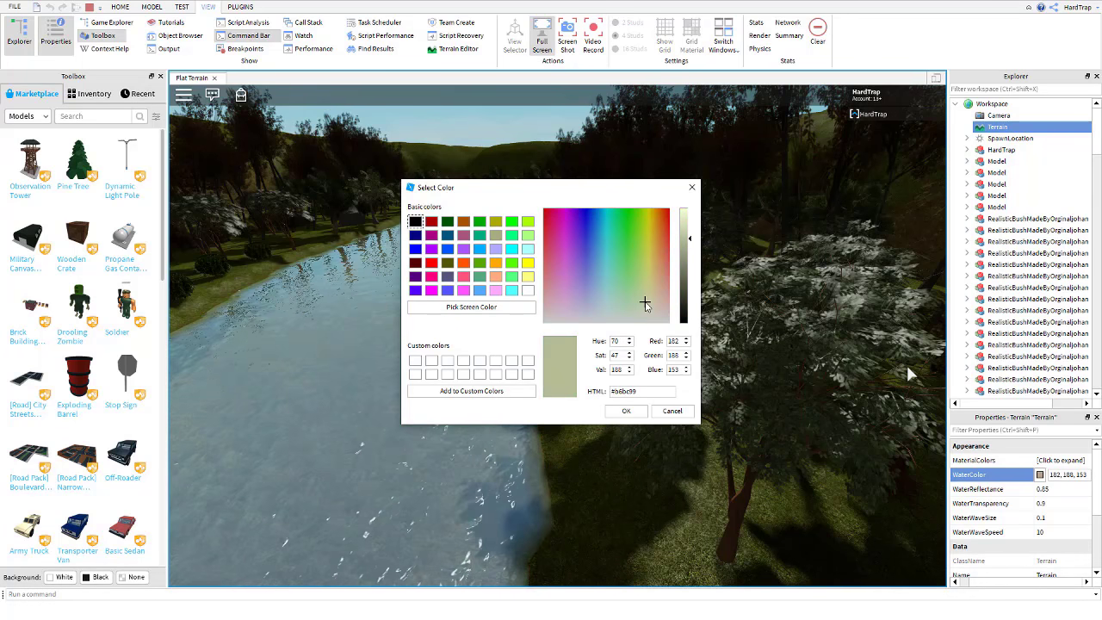
left_click(645, 297)
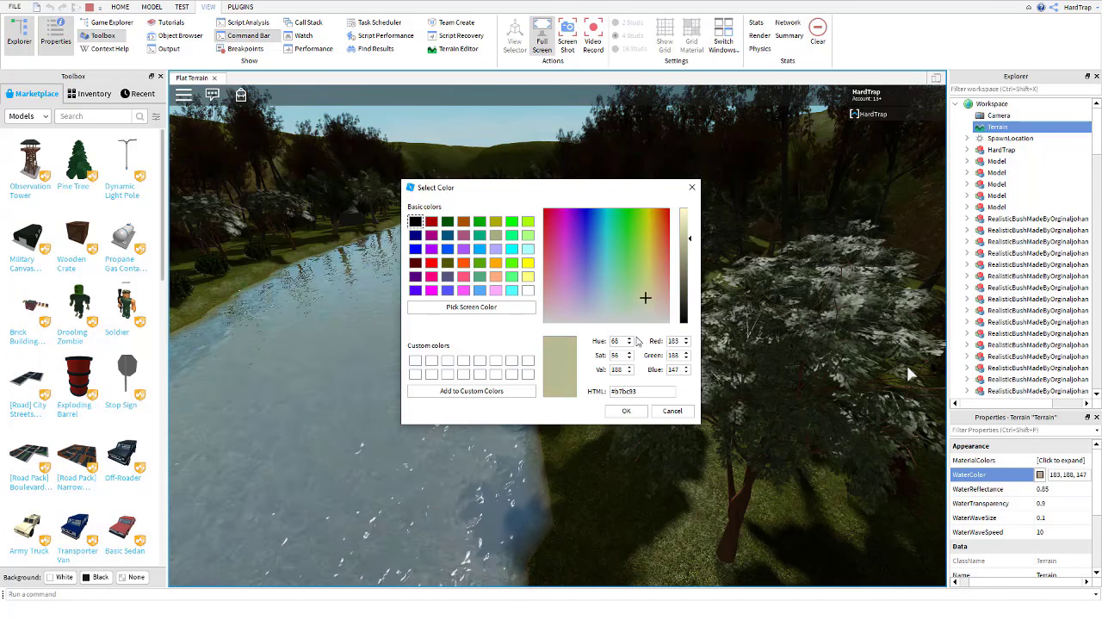
left_click(626, 411)
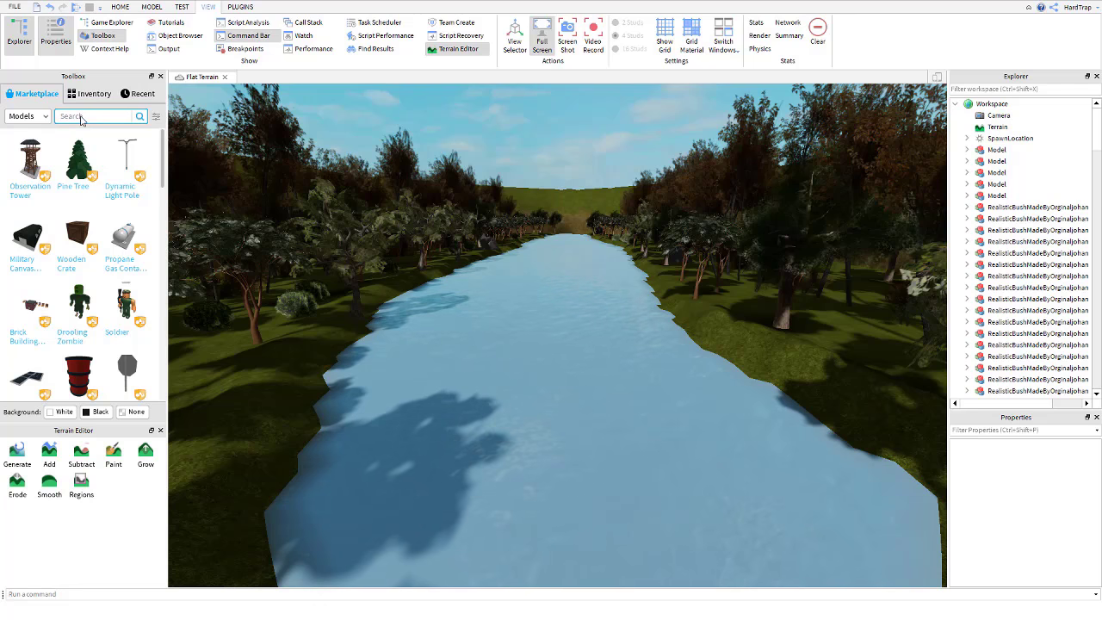
Search the Toolbox for "realism".
type("realism")
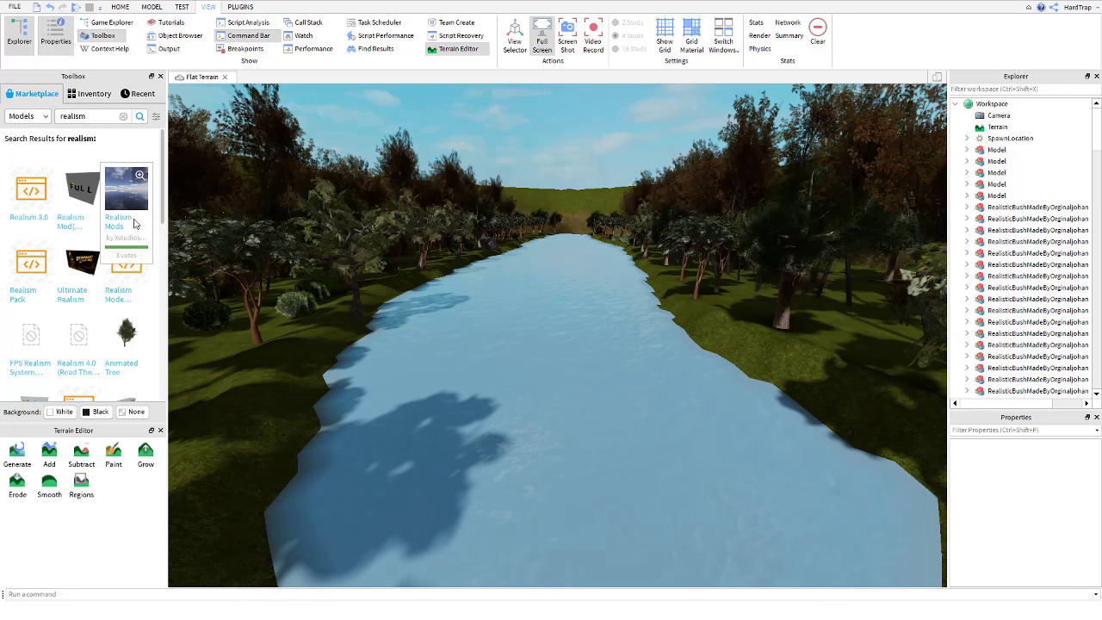
mouse_move(129, 190)
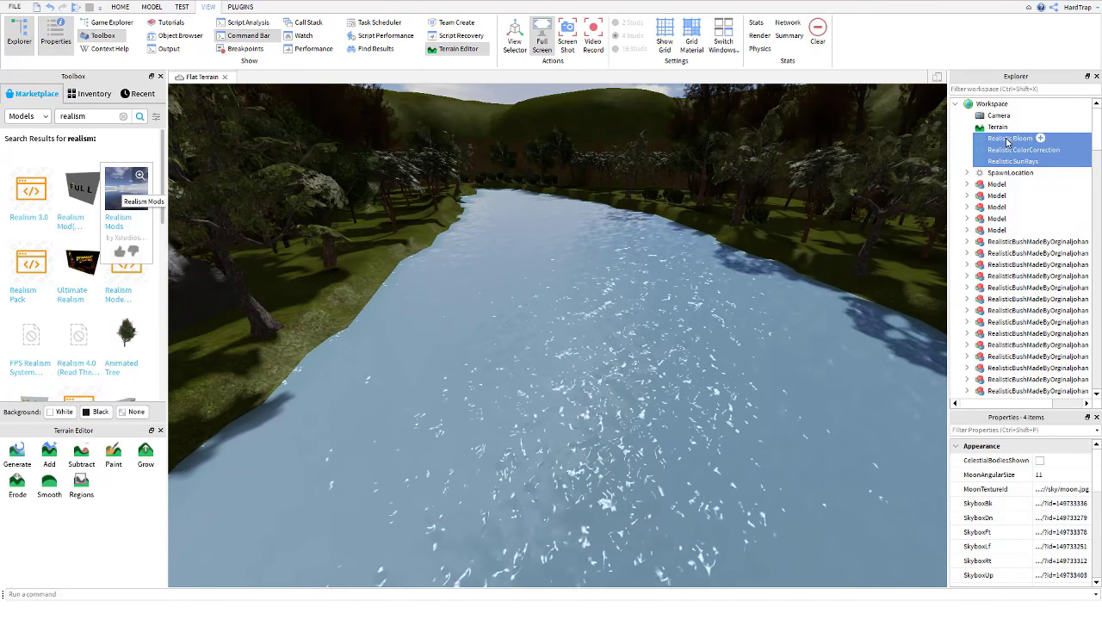
Move RealisticBloom, RealisticColorCorrection and RealisticSunRays into Lighting.
left_click(1025, 149)
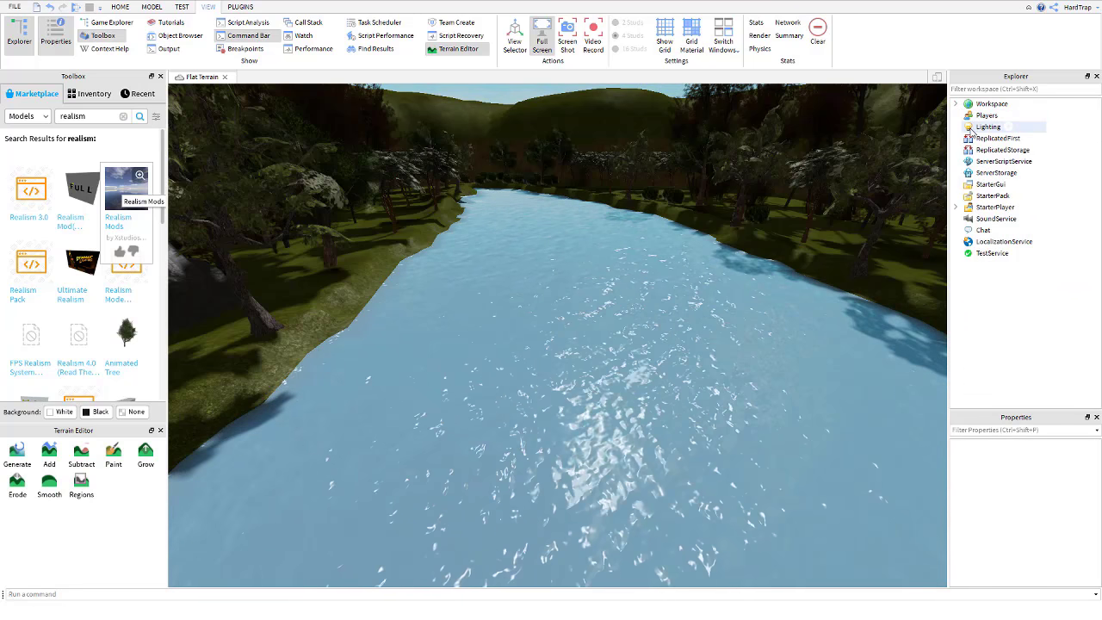
left_click(992, 138)
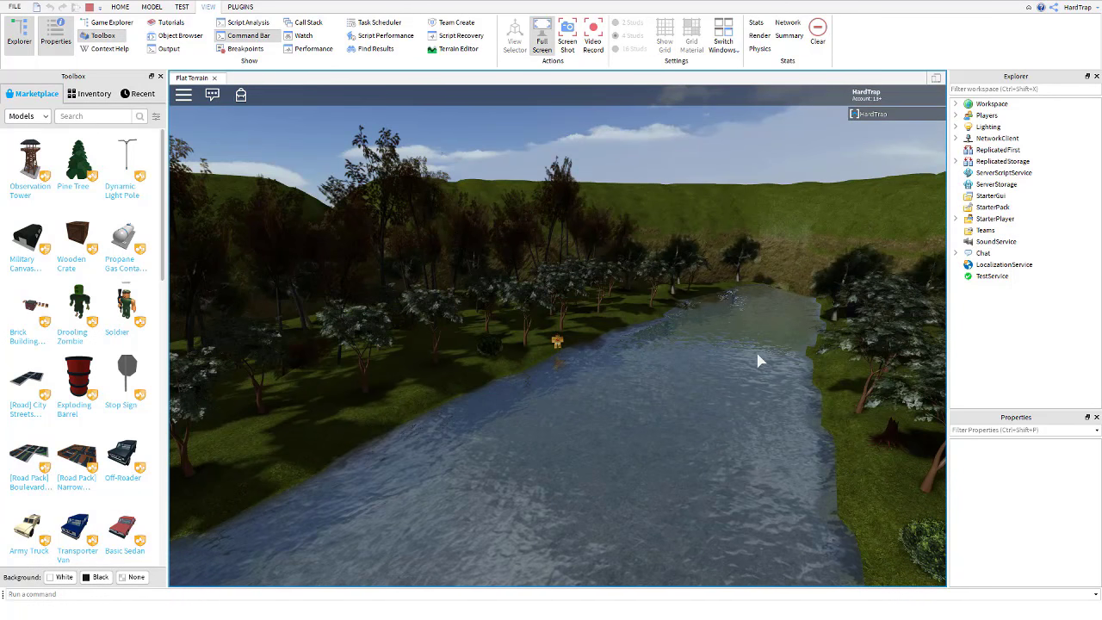
mouse_move(747, 274)
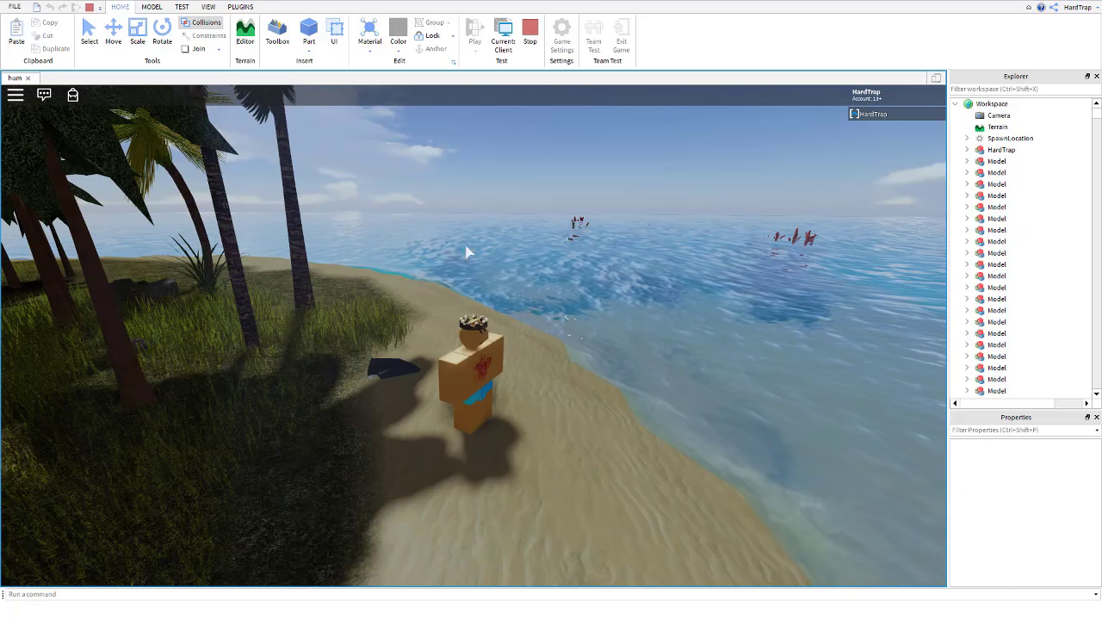
mouse_move(577, 185)
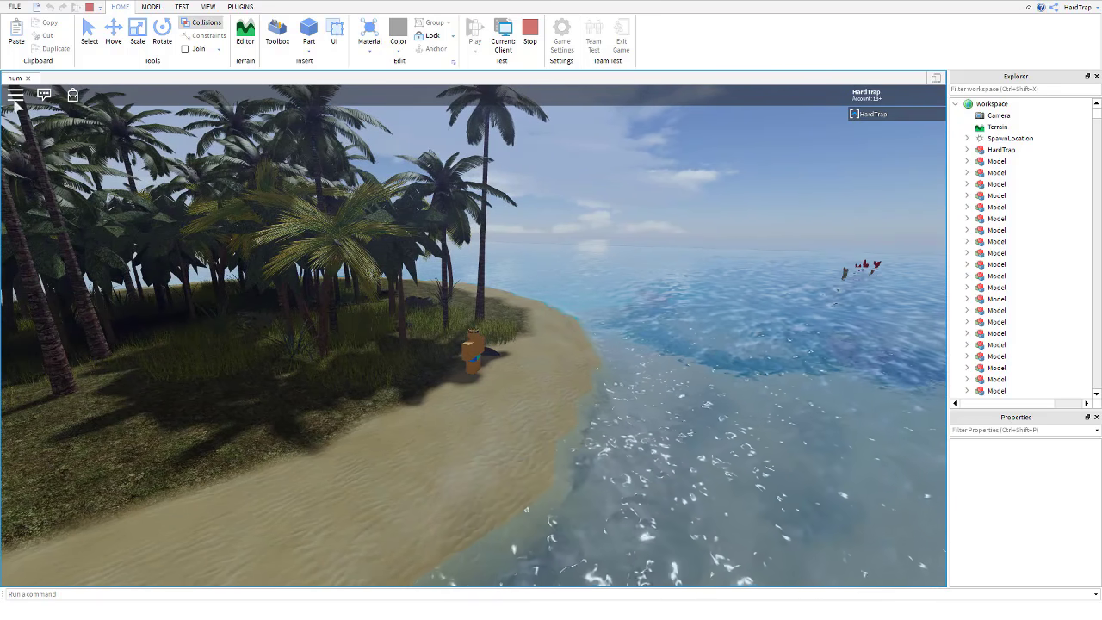
Open the Toolbox marketplace panel and search for "tree" models.
left_click(152, 7)
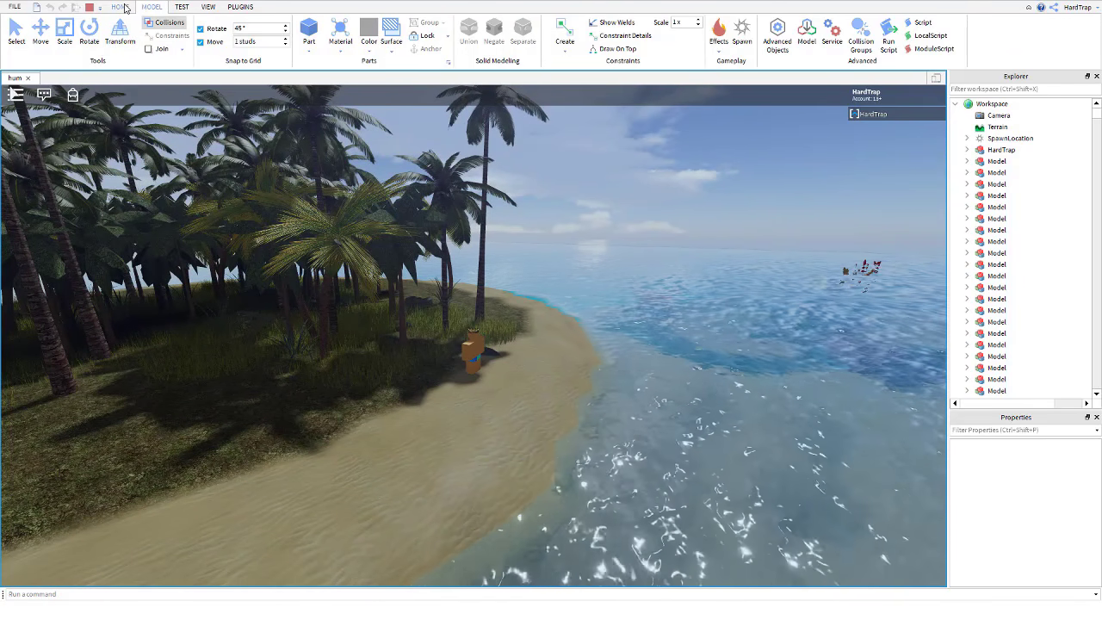
left_click(209, 7)
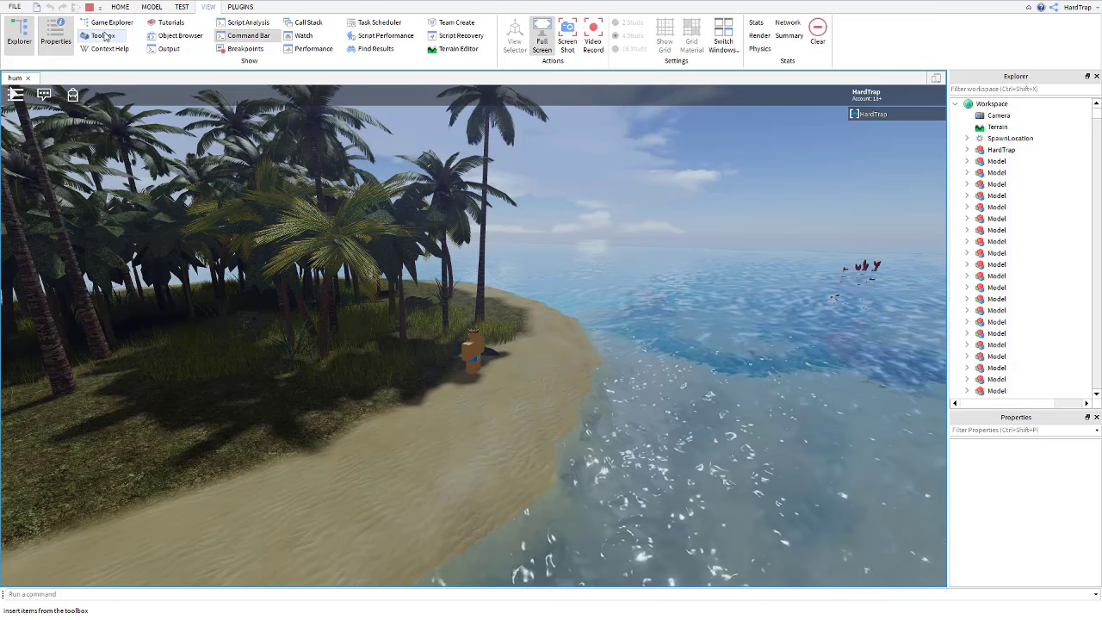
left_click(101, 36)
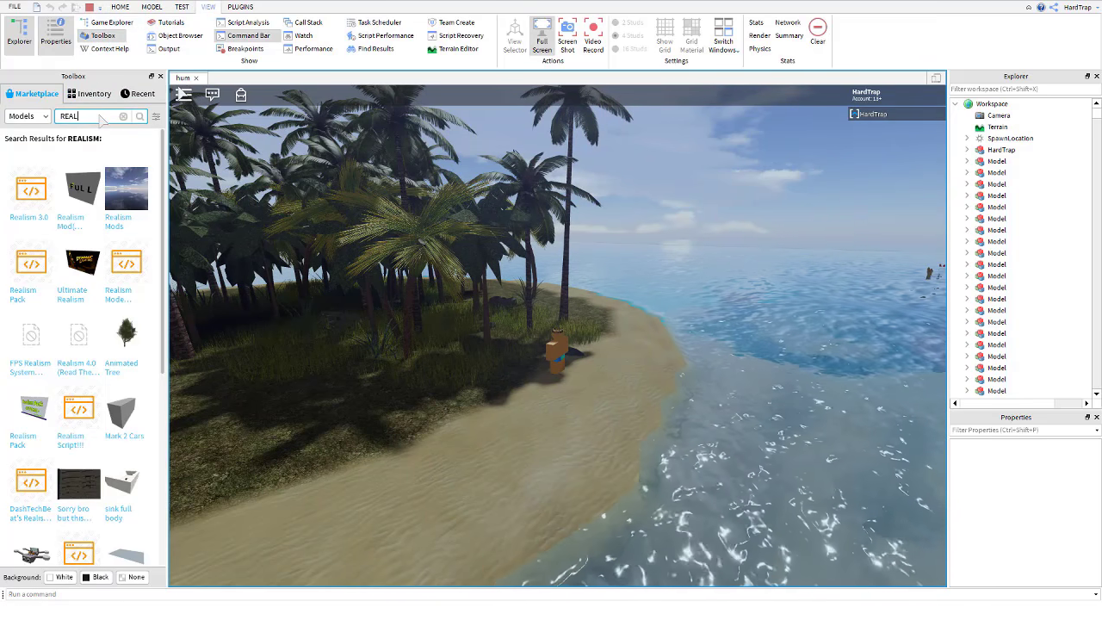
type("tree")
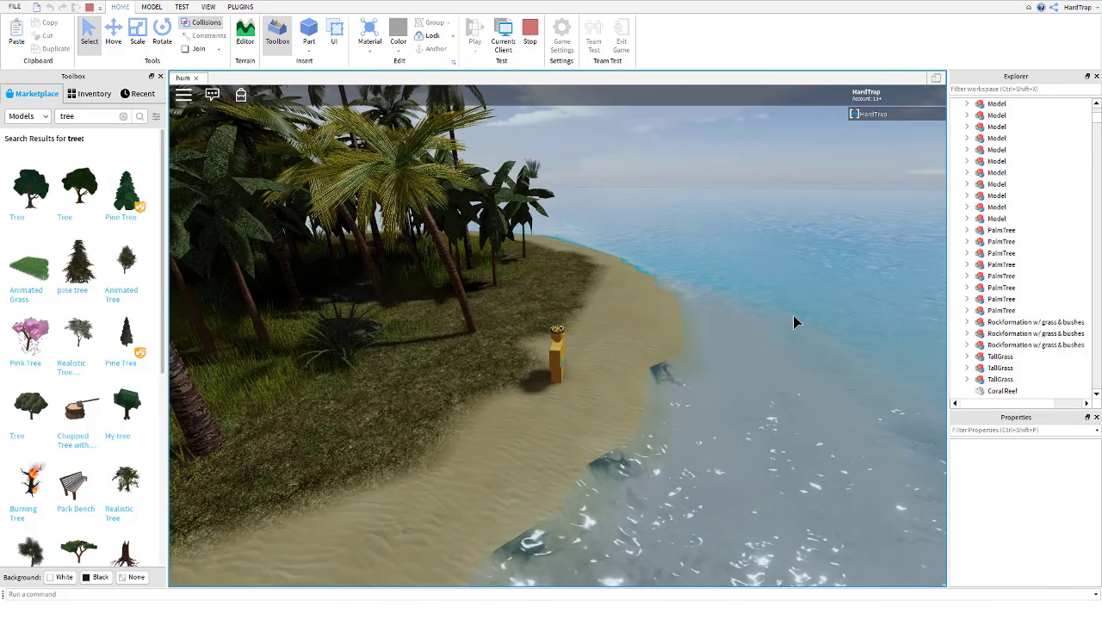
mouse_move(29, 335)
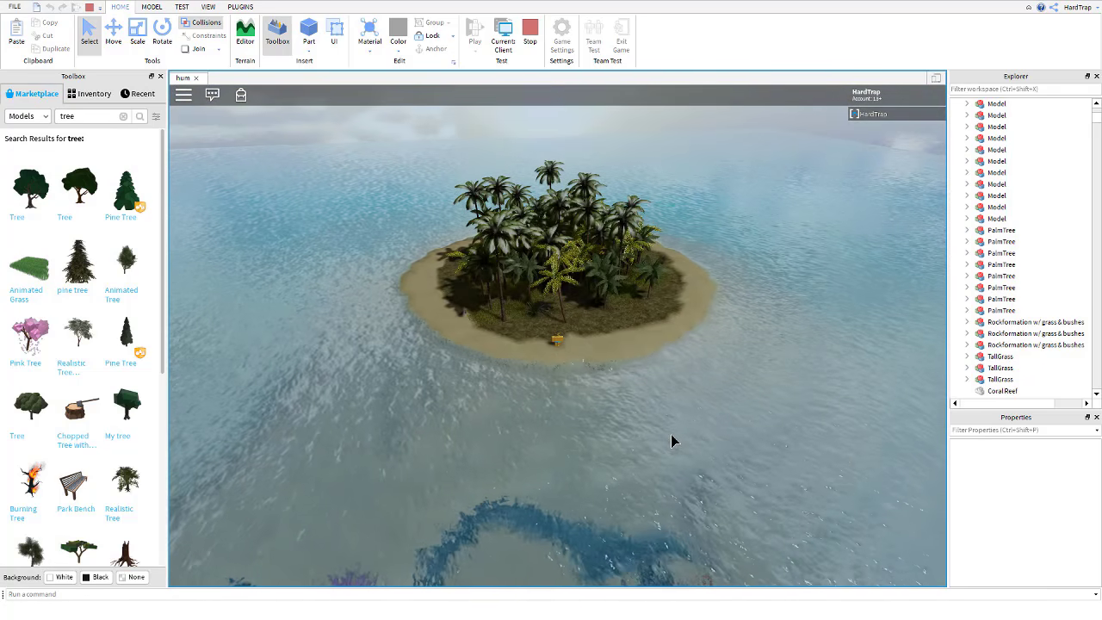
Resume the playtest twice, then select Terrain to show its water properties.
key("Escape")
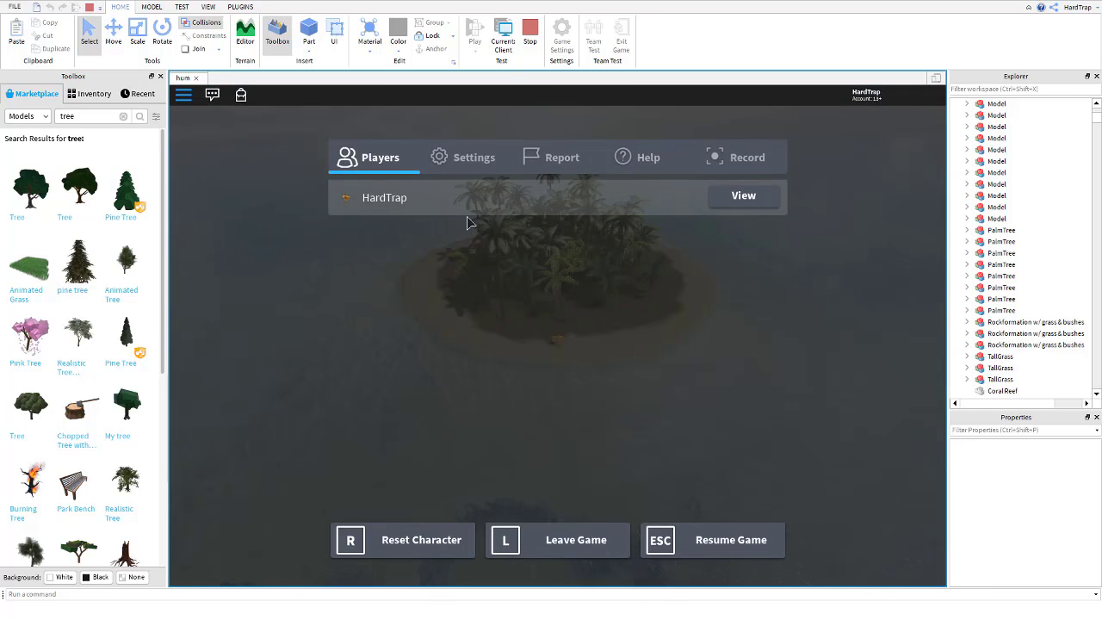
left_click(463, 157)
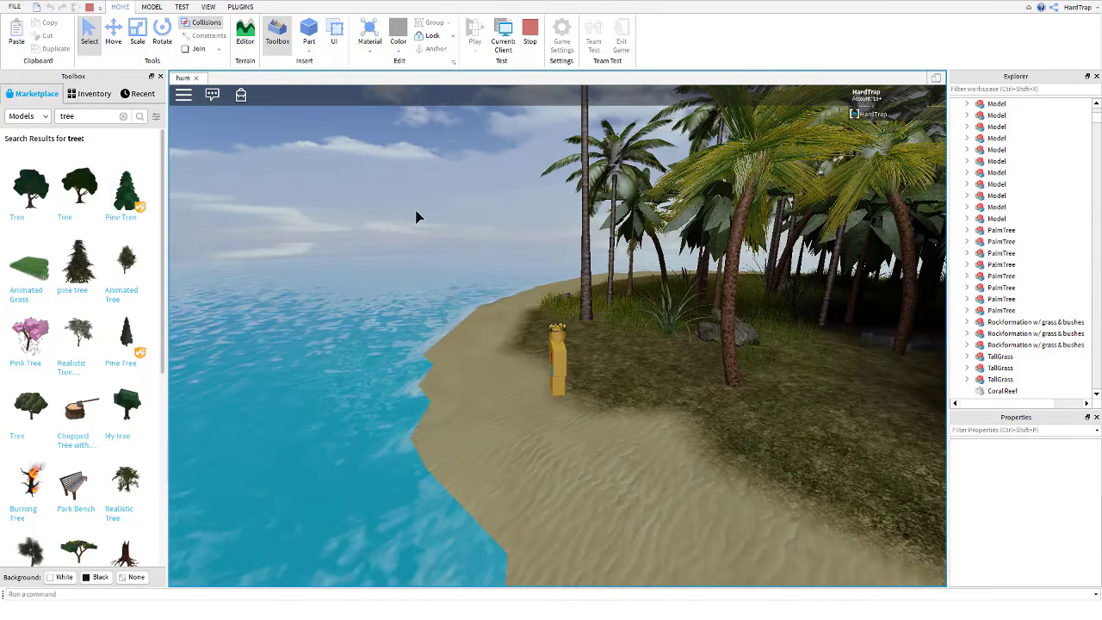
key("Escape")
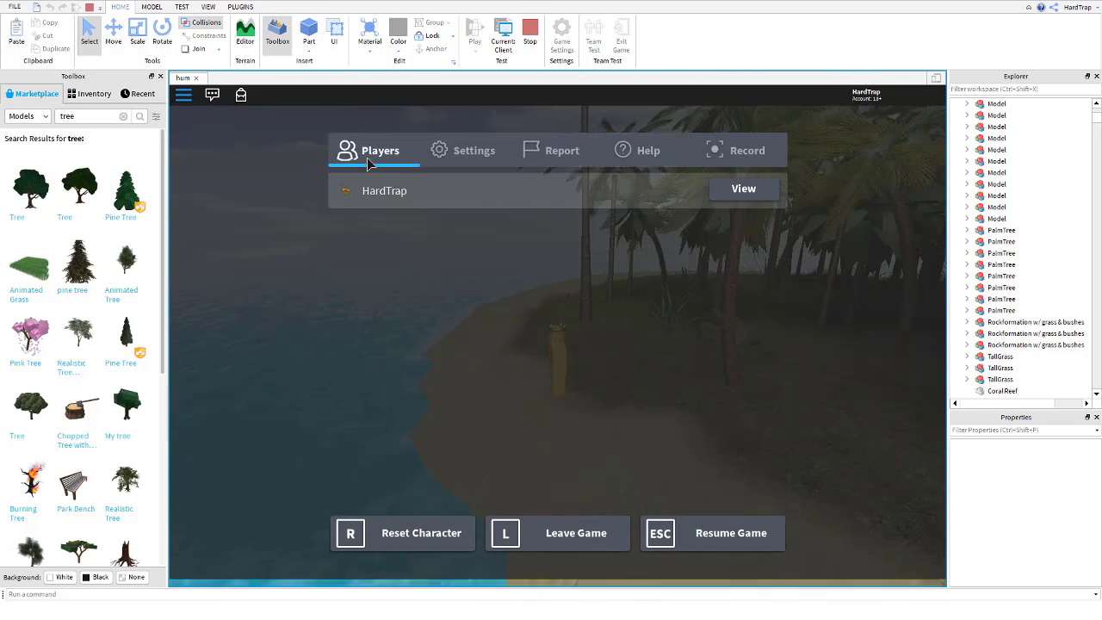
left_click(463, 150)
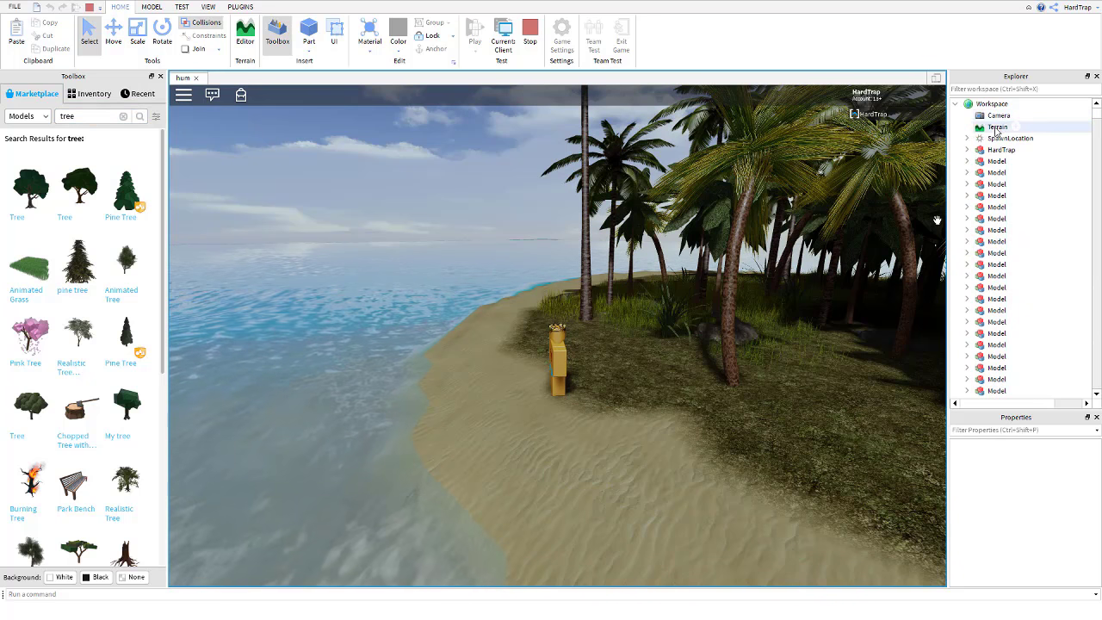
left_click(998, 126)
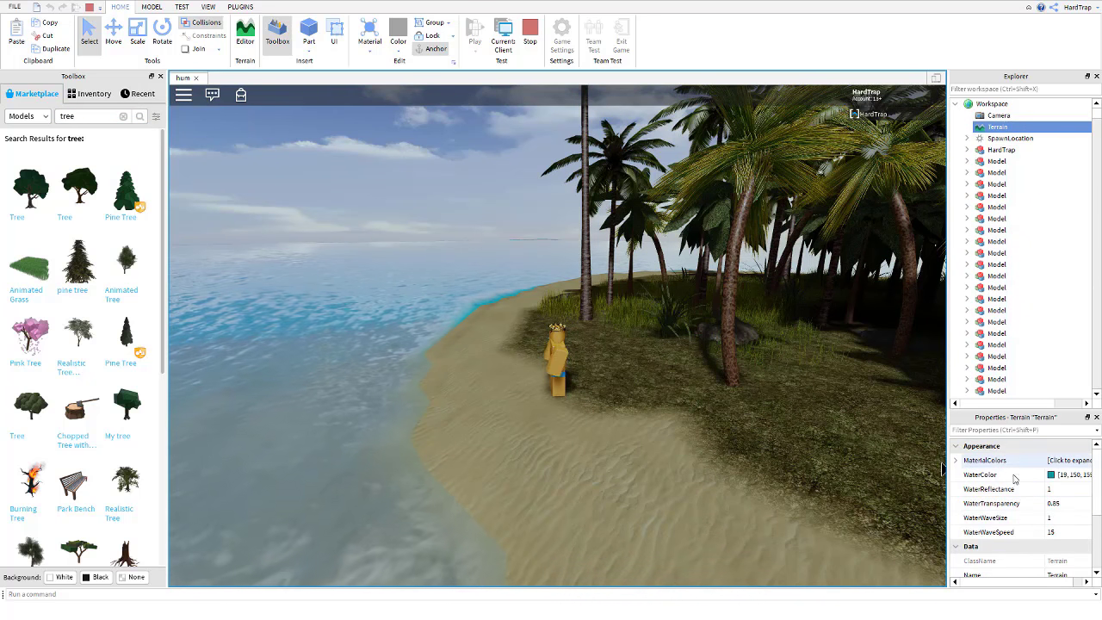